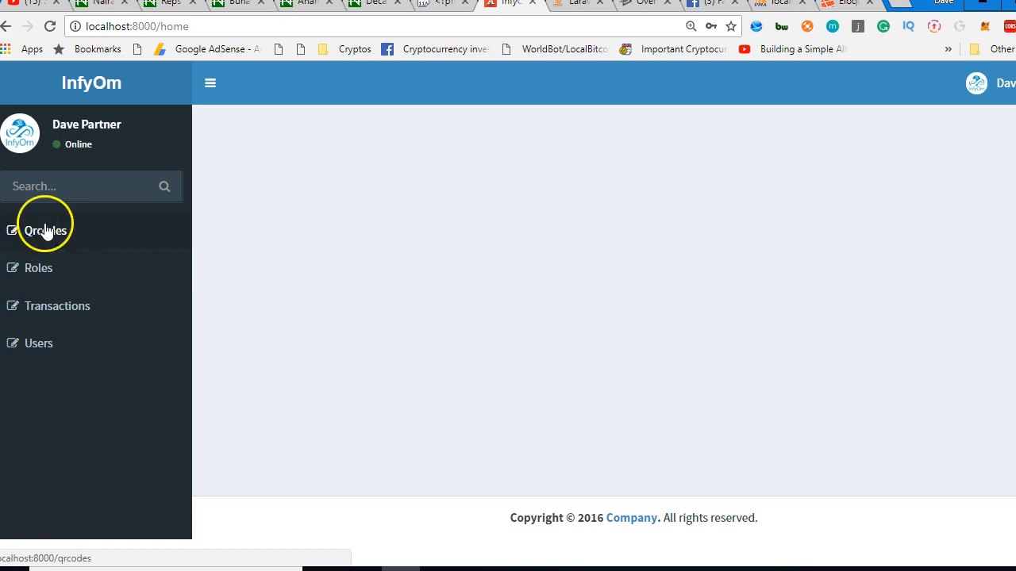
# - Show the Qrcodes list page from the admin sidebar, with its empty table
pyautogui.click(44, 230)
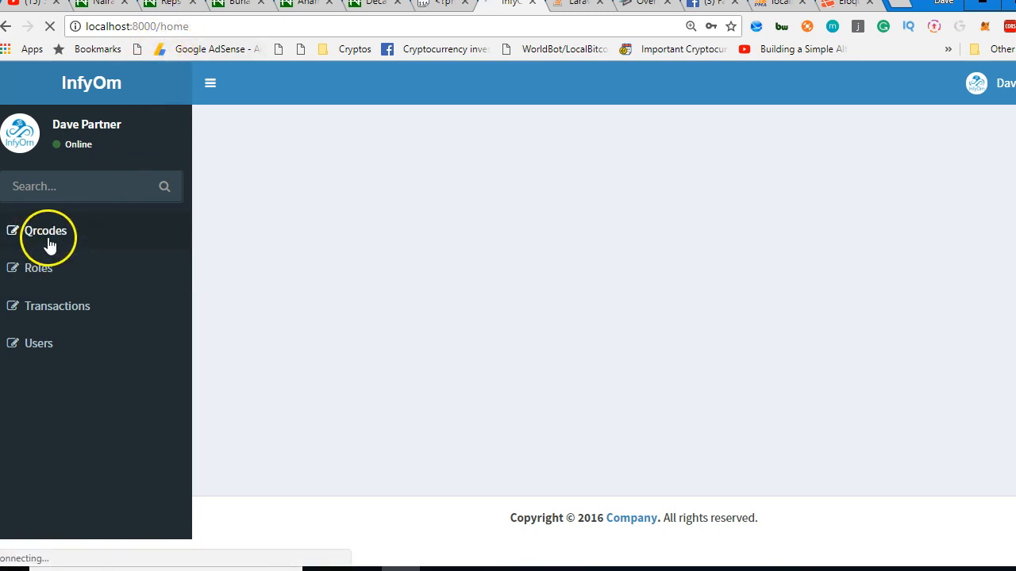
pyautogui.click(44, 230)
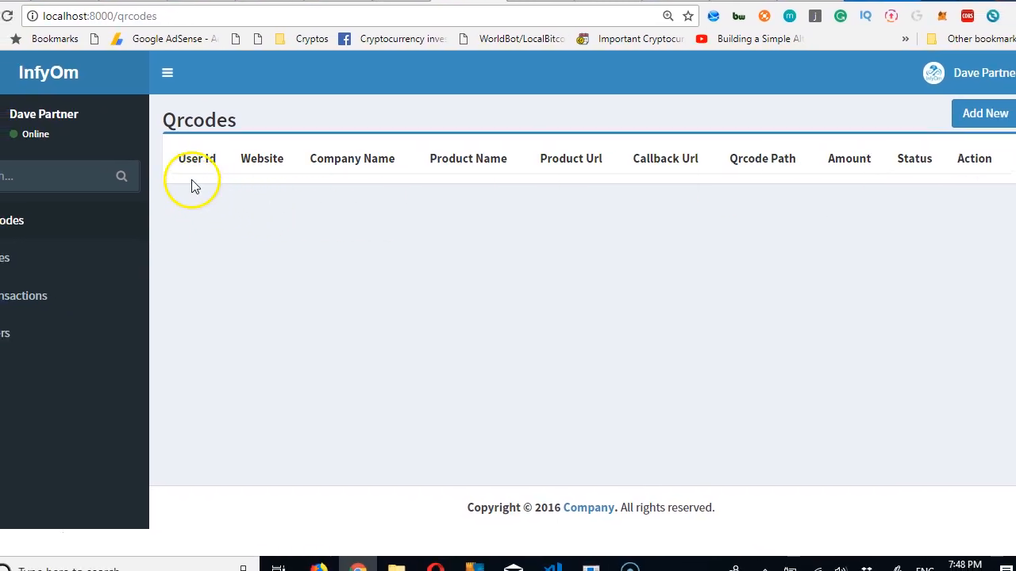
pyautogui.moveTo(536, 352)
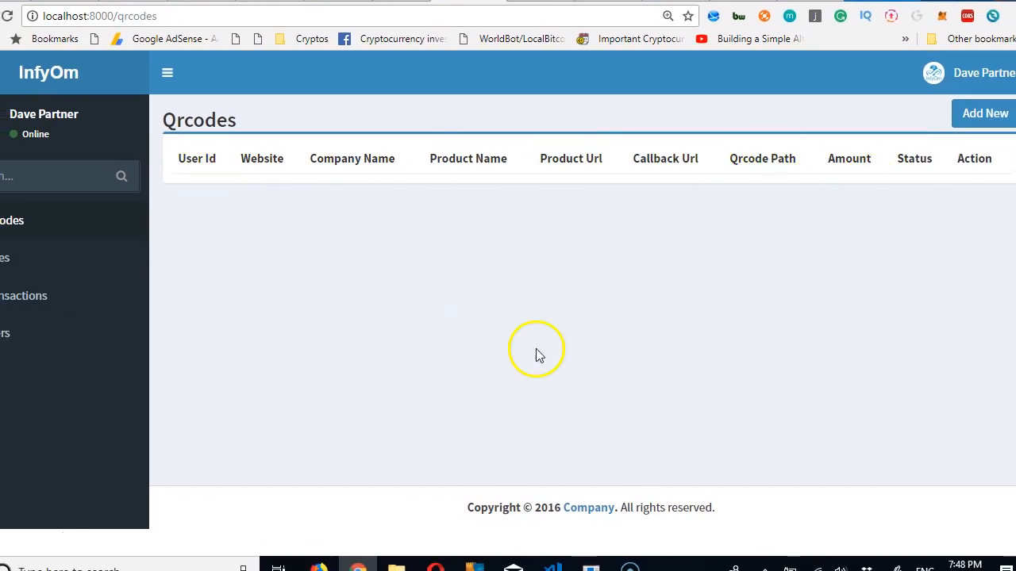
pyautogui.moveTo(870, 205)
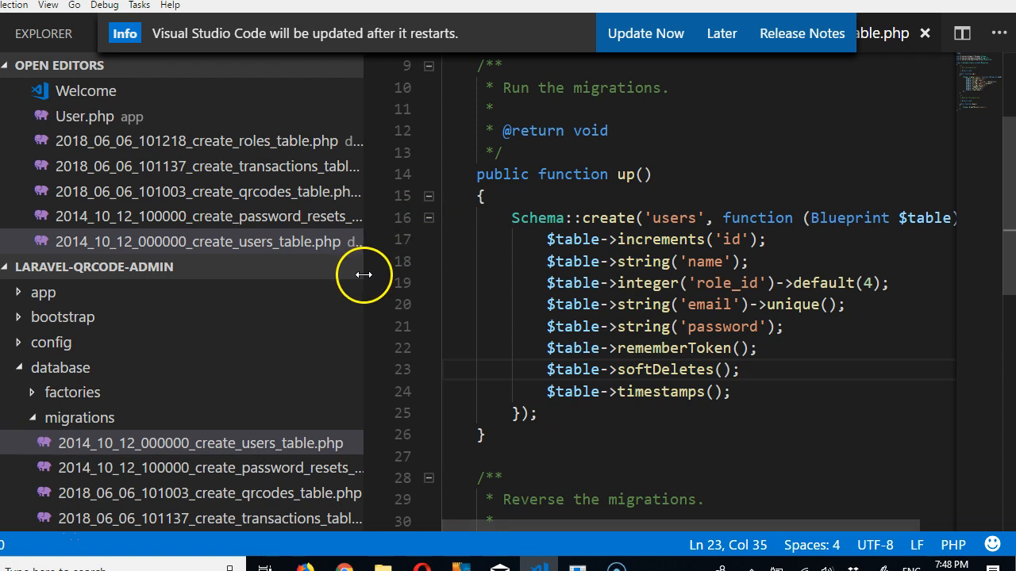
# - Reveal resources > views > qrcodes in the Explorer and bring up index.blade.php
pyautogui.click(61, 369)
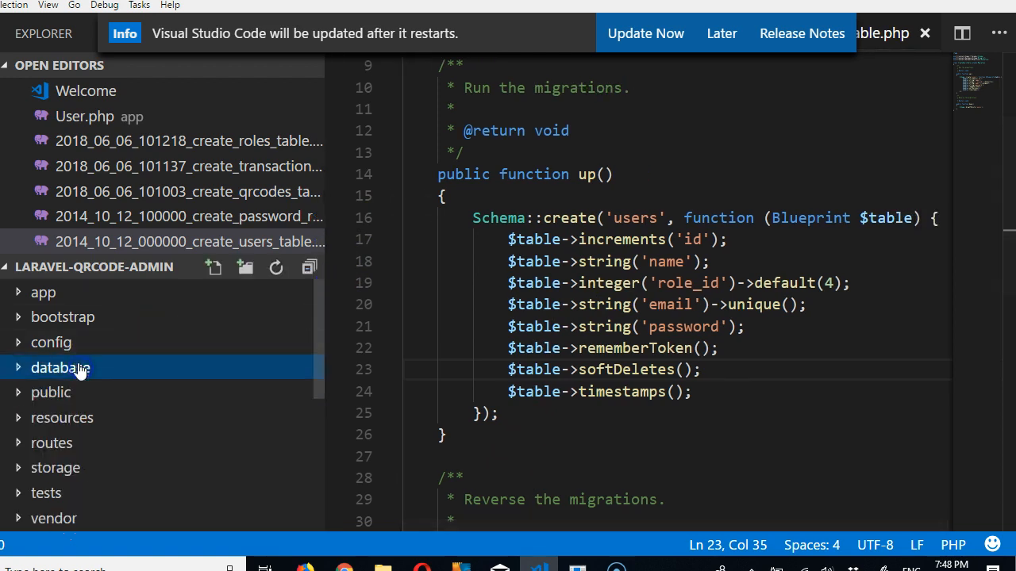
pyautogui.scroll(-3)
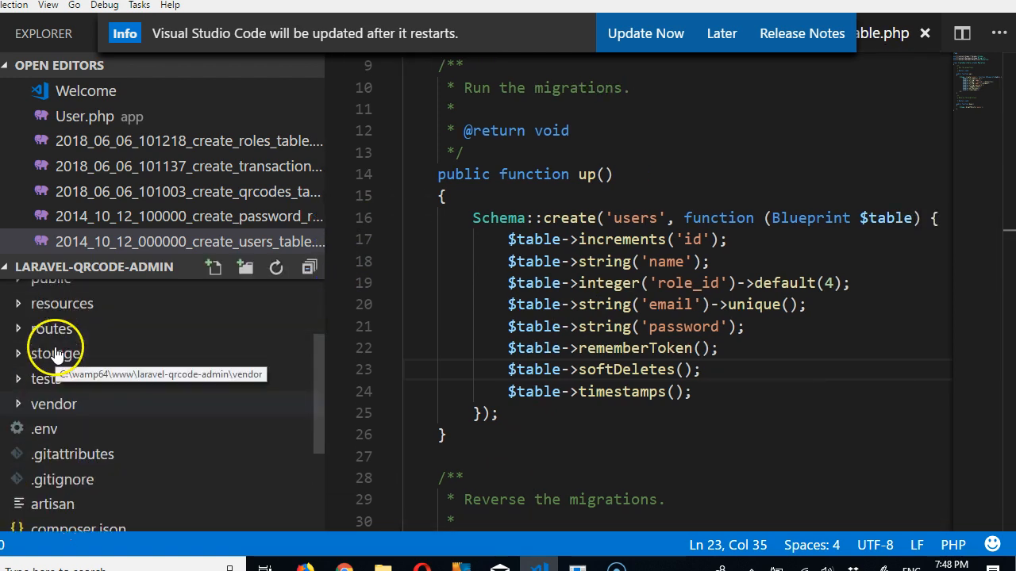
pyautogui.click(62, 303)
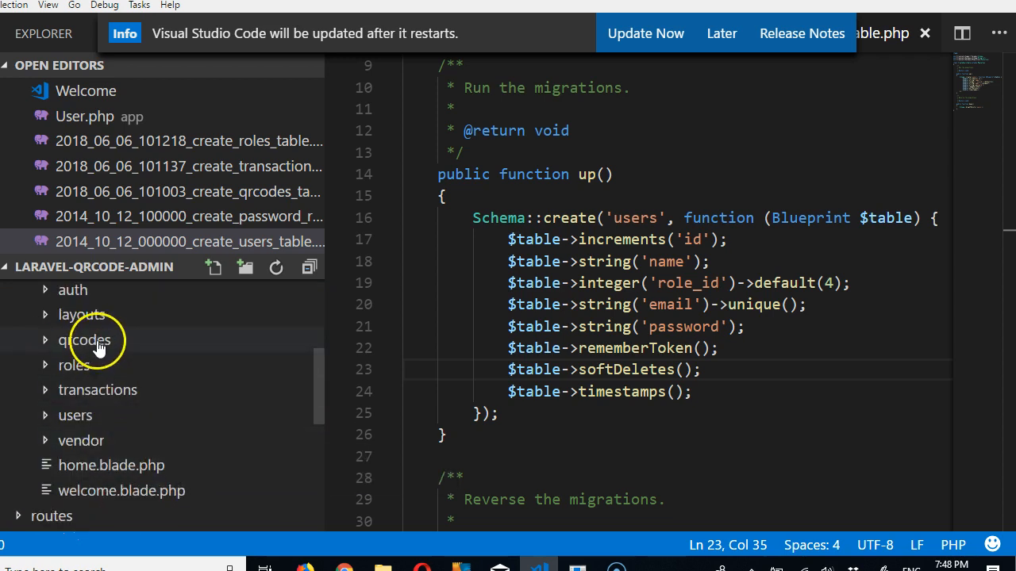
pyautogui.click(84, 339)
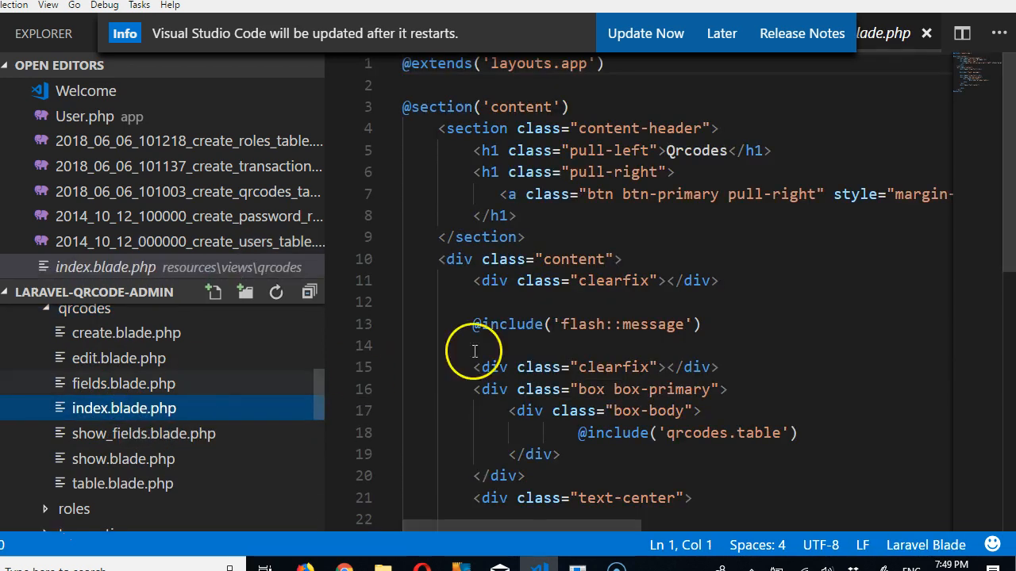
pyautogui.doubleClick(697, 150)
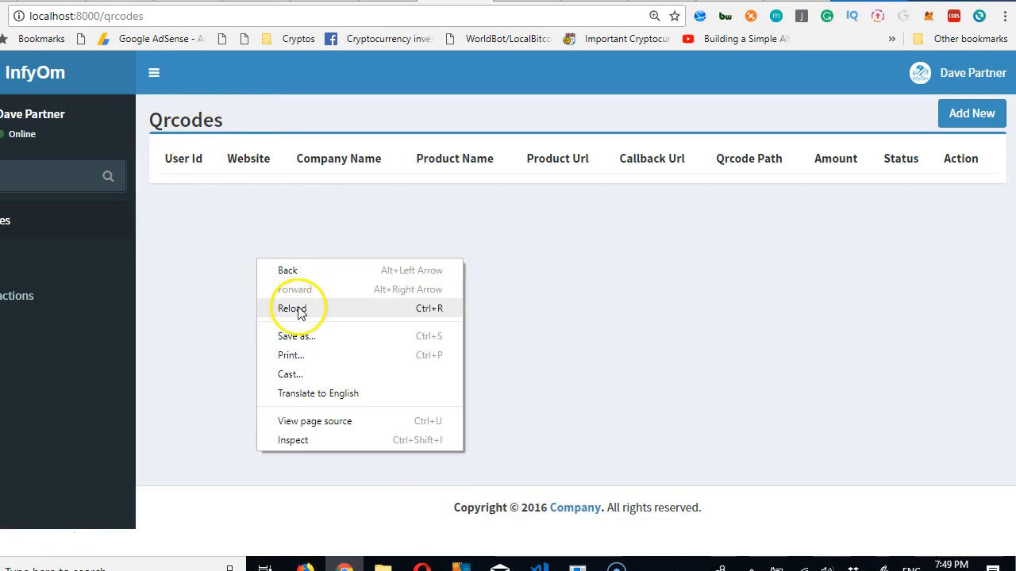
pyautogui.click(292, 308)
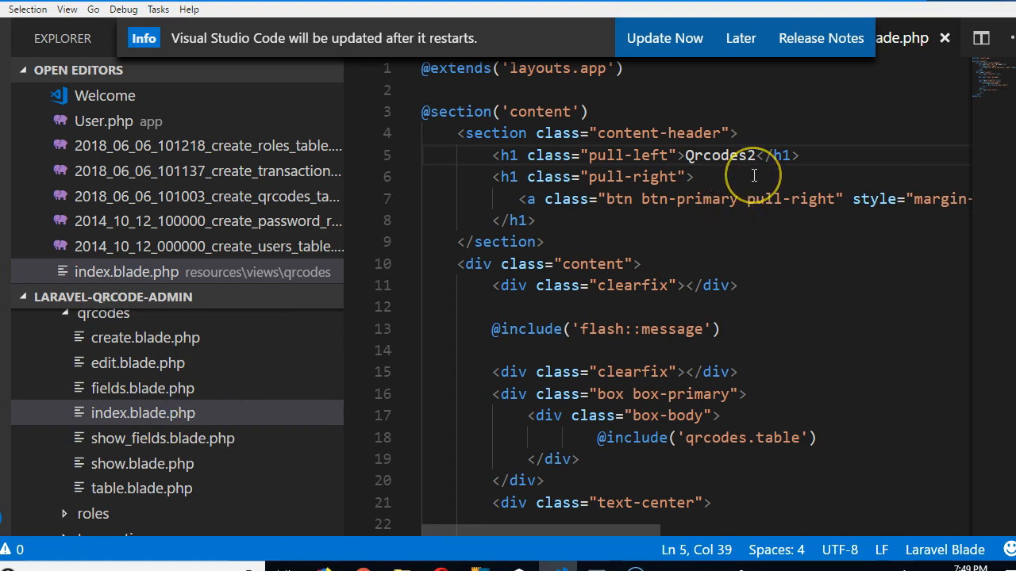
# - Remove the trailing '2' so the h1 heading reads Qrcodes again
pyautogui.press('Backspace')
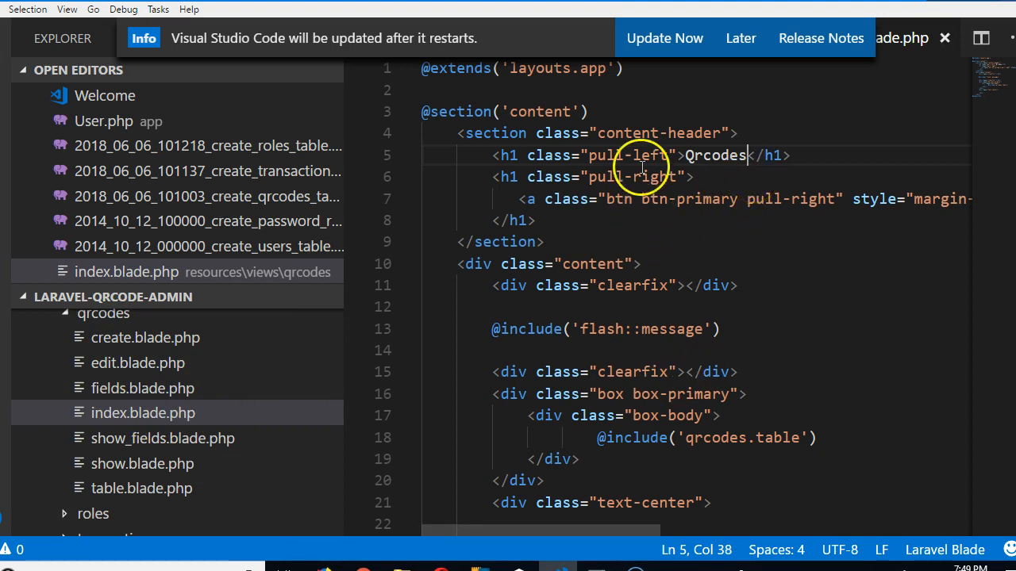
pyautogui.scroll(-3)
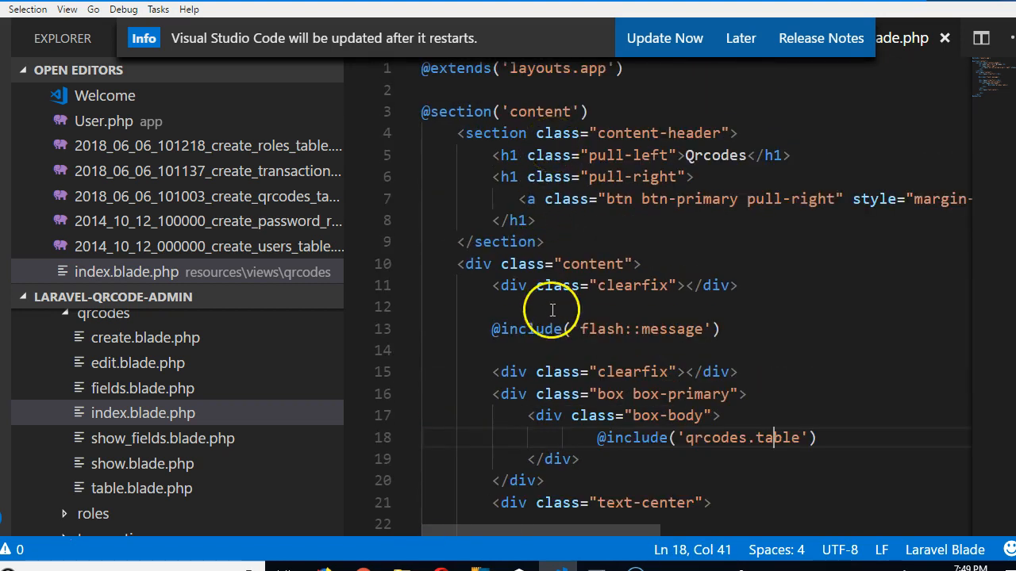
pyautogui.scroll(-3)
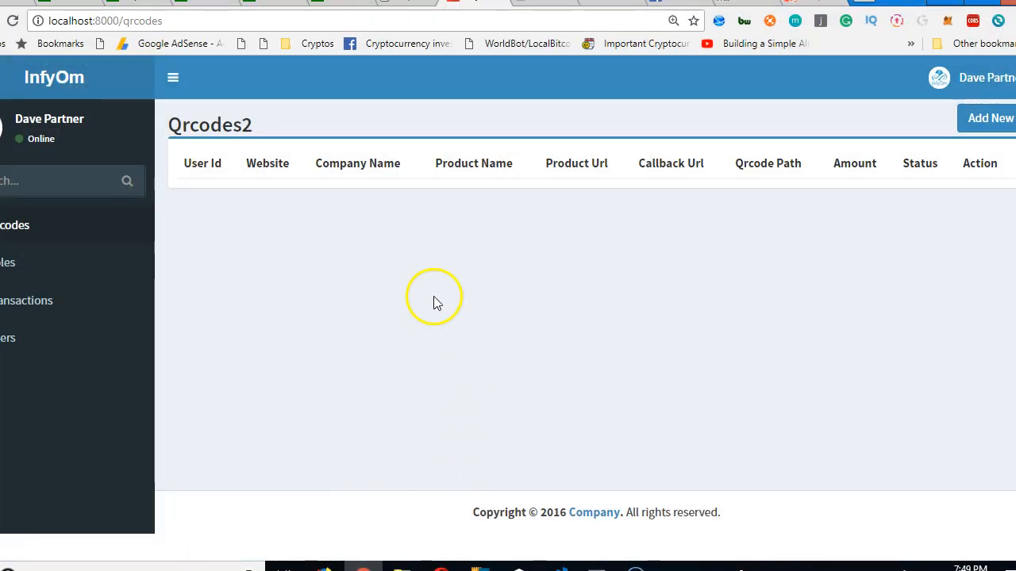
pyautogui.moveTo(267, 375)
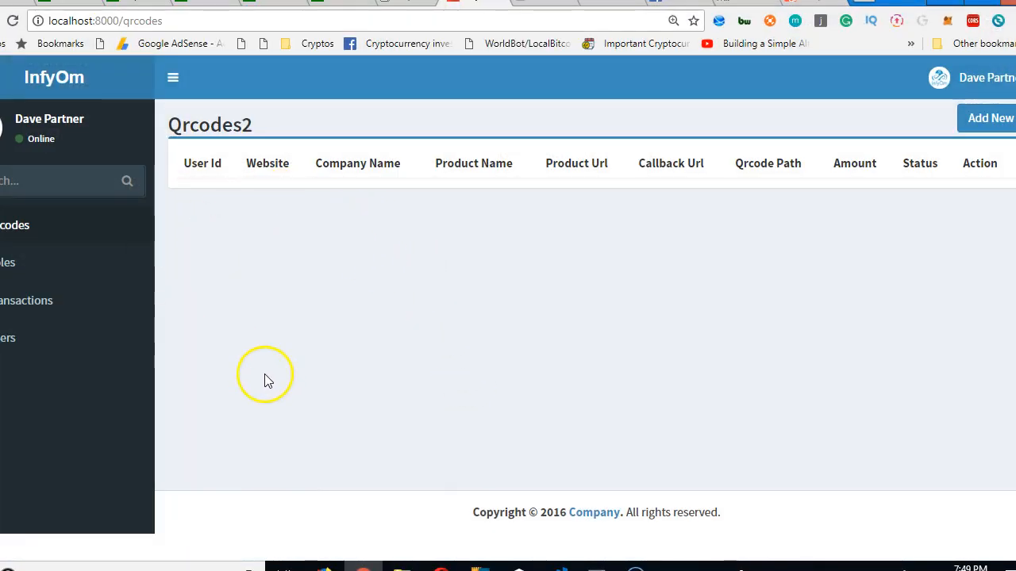
pyautogui.moveTo(235, 299)
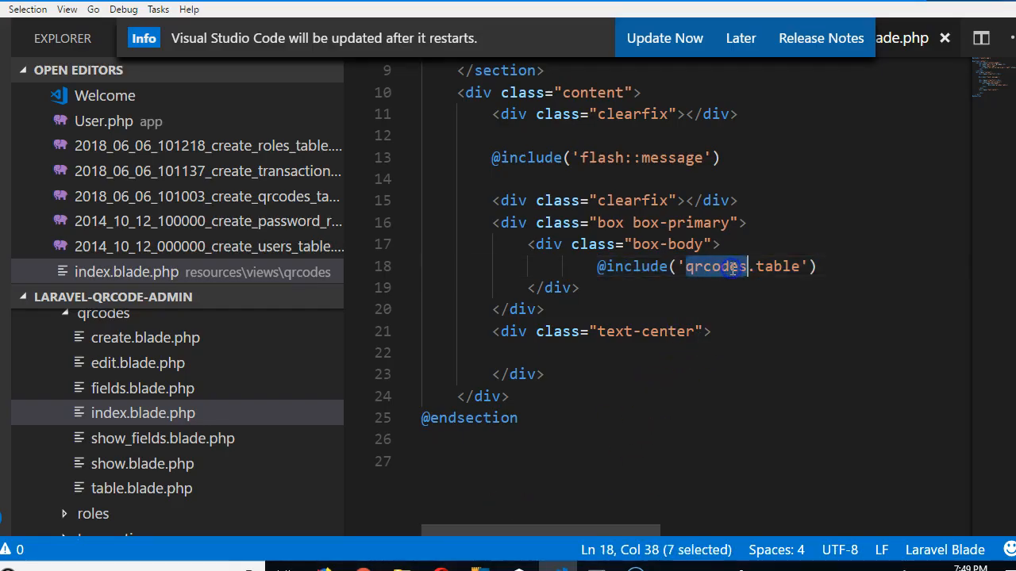
pyautogui.moveTo(175, 333)
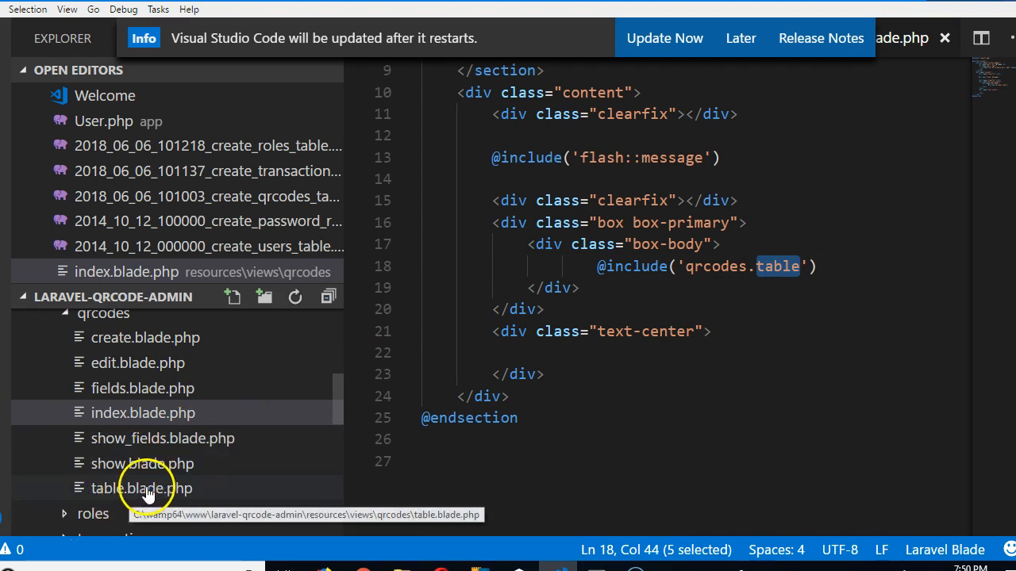
pyautogui.click(142, 489)
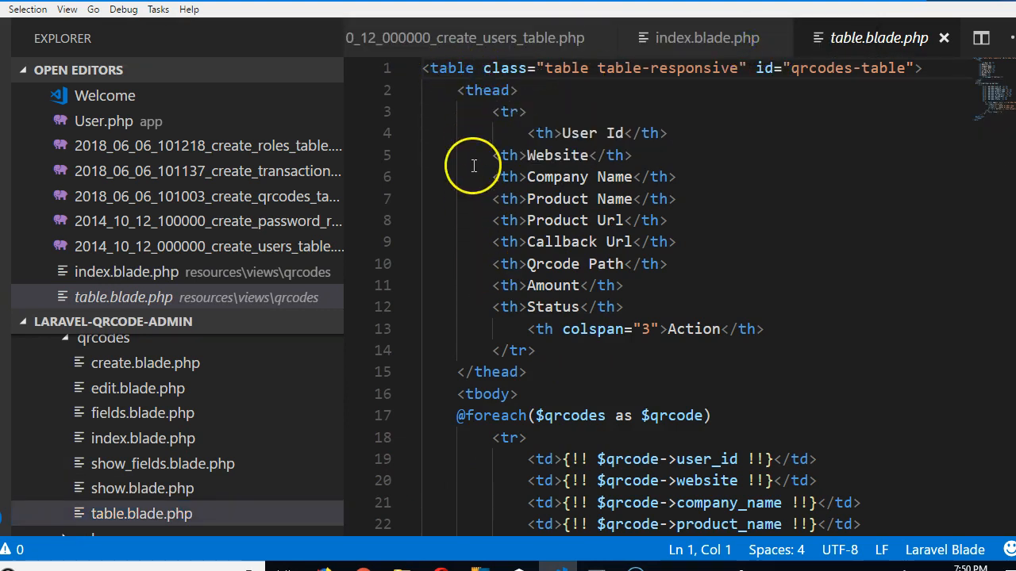
pyautogui.moveTo(475, 89); pyautogui.dragTo(536, 371)
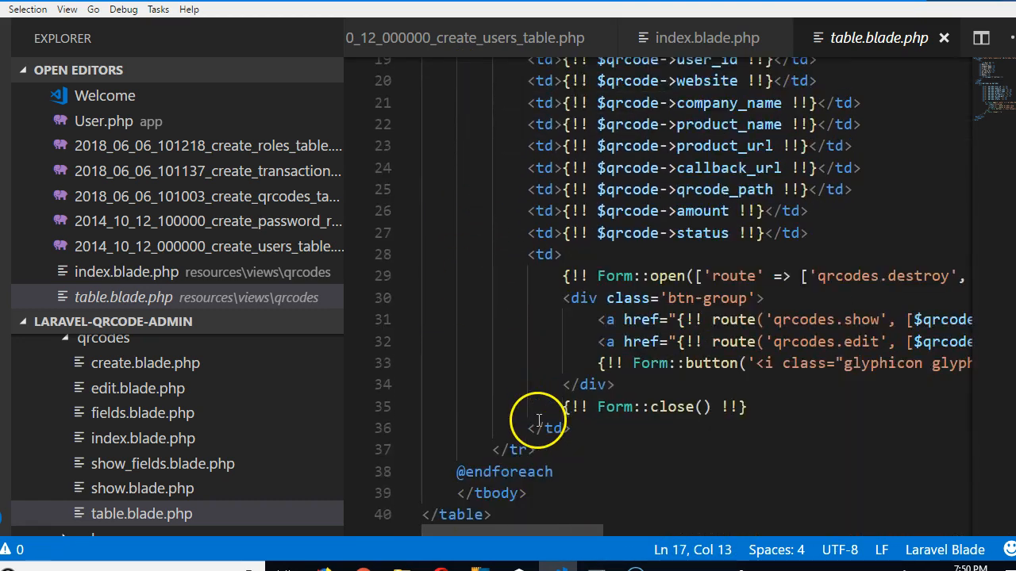
pyautogui.scroll(-3)
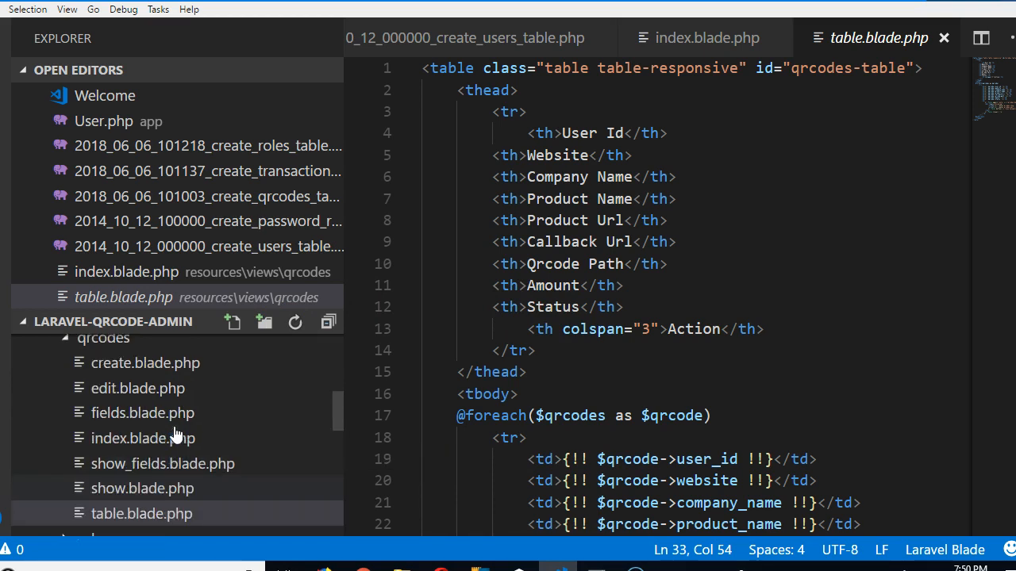
pyautogui.moveTo(136, 387)
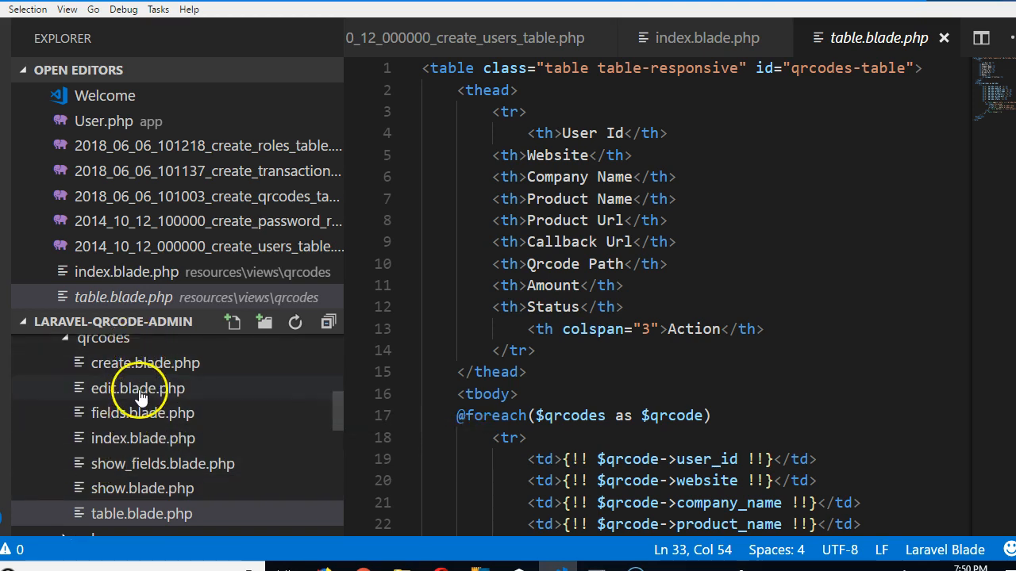
pyautogui.moveTo(137, 387)
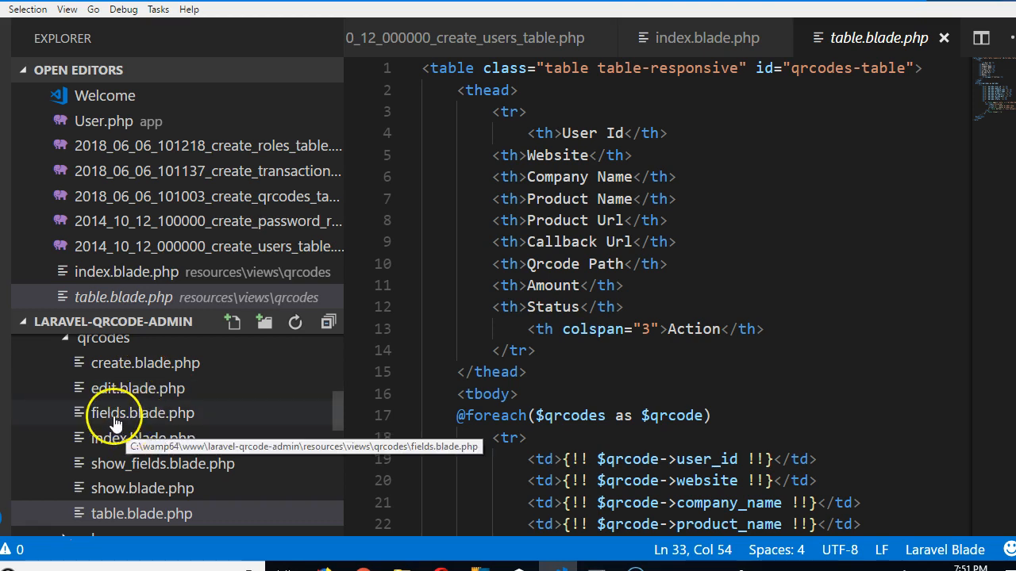
pyautogui.moveTo(112, 394)
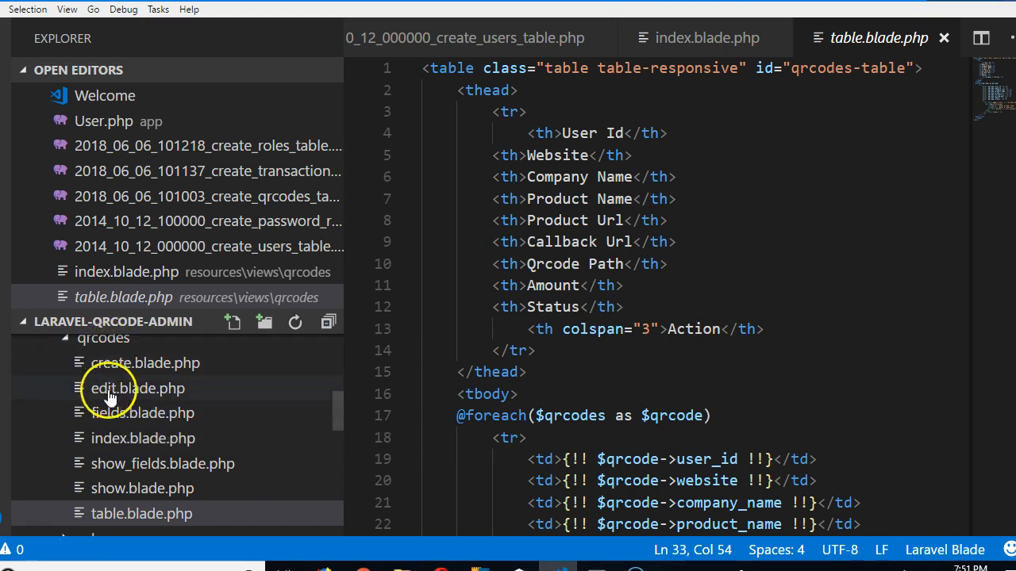
# - Show create.blade.php, the Qrcode create view including the qrcodes.fields partial
pyautogui.click(147, 362)
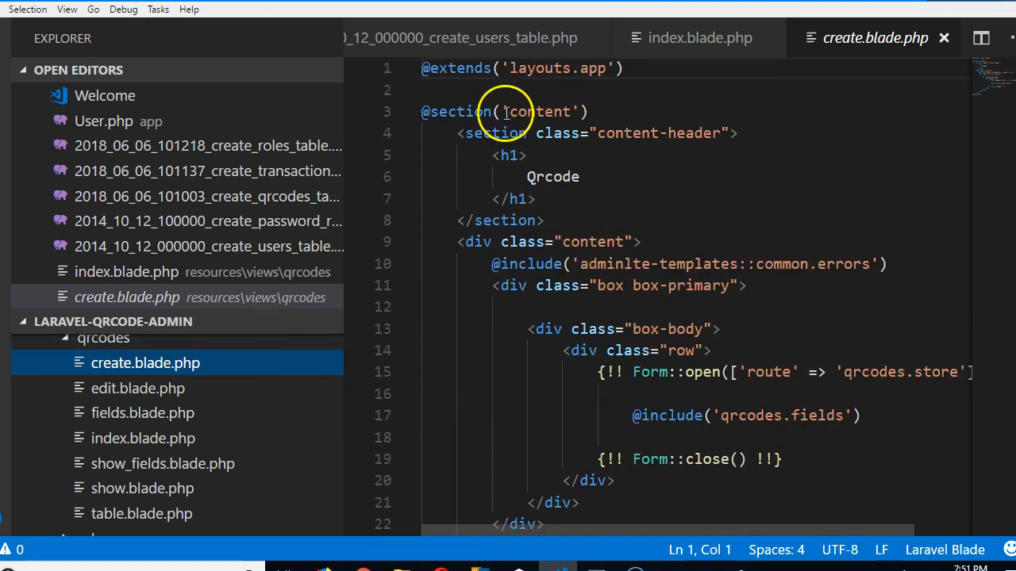
pyautogui.scroll(-3)
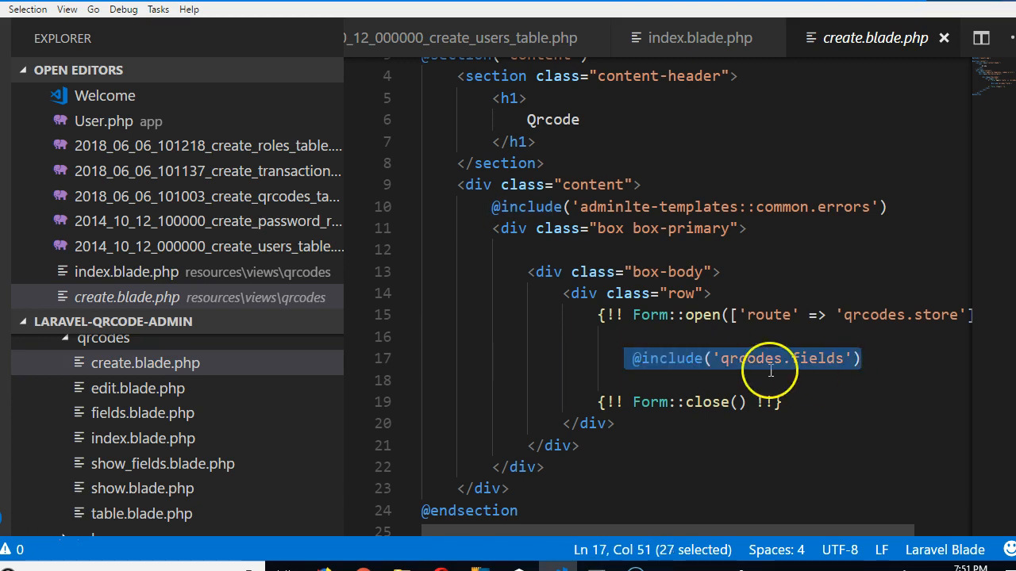
pyautogui.moveTo(143, 413)
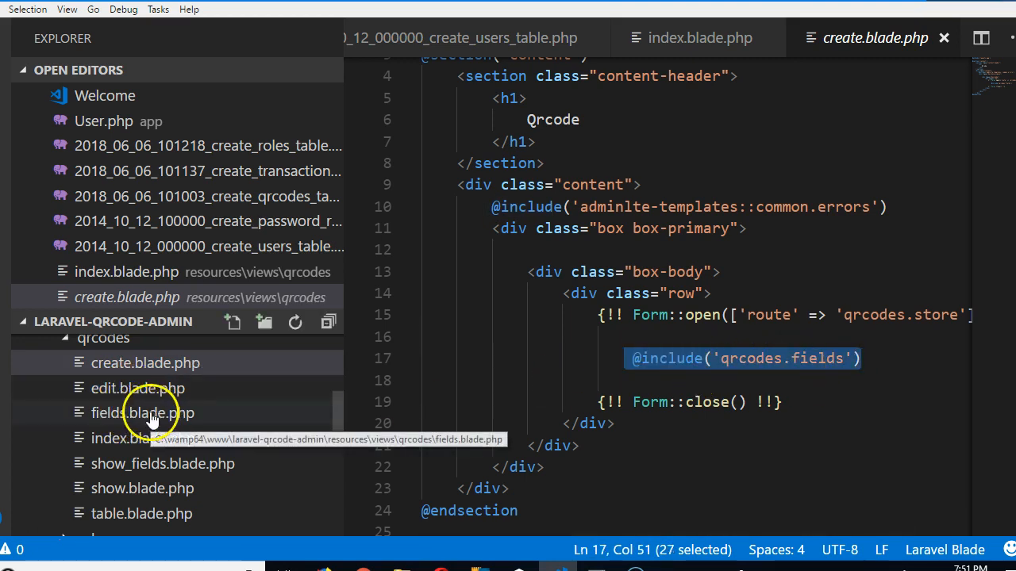
pyautogui.moveTo(794, 359)
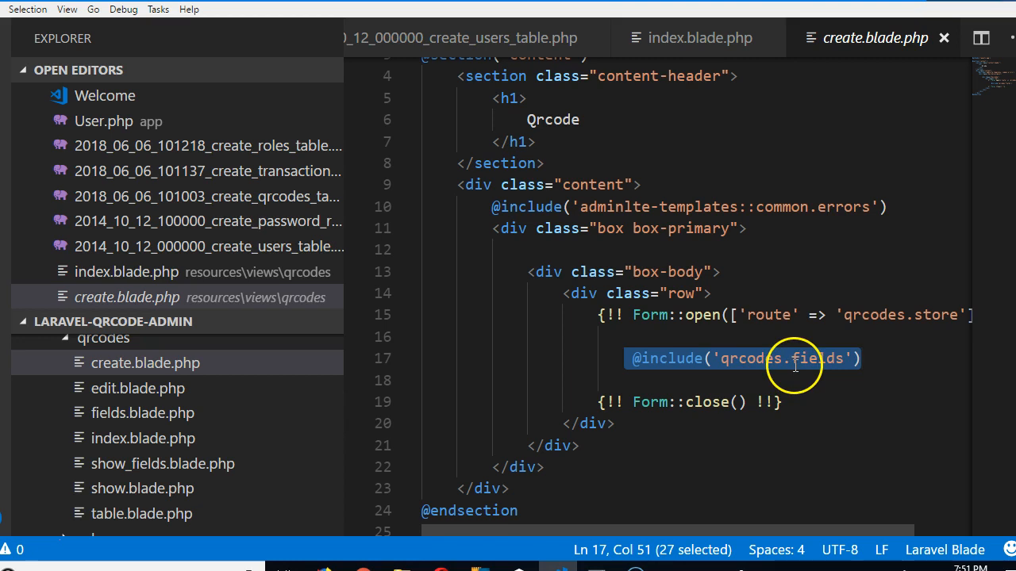
pyautogui.click(143, 412)
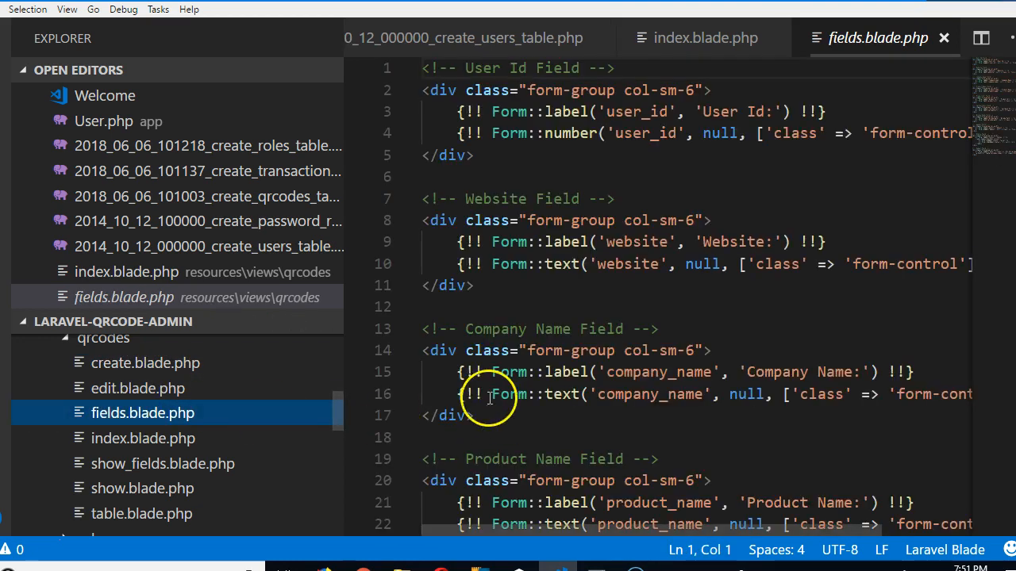
pyautogui.scroll(-3)
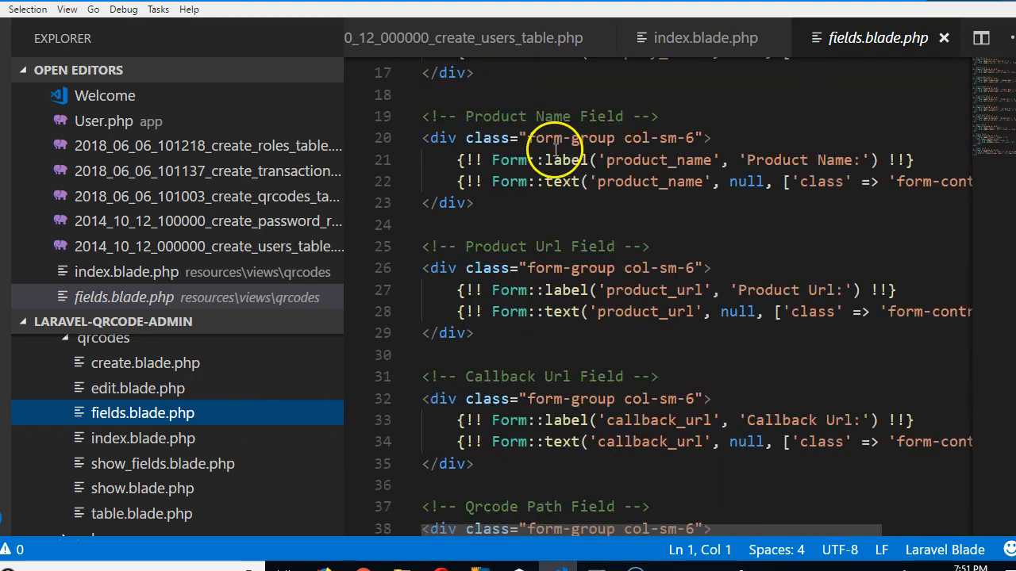
pyautogui.scroll(-3)
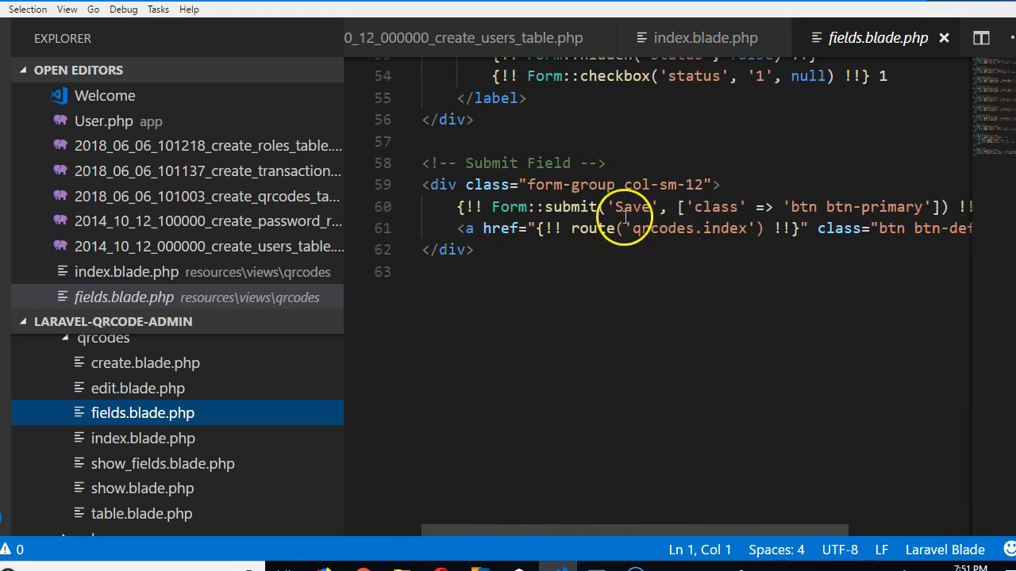
pyautogui.doubleClick(630, 207)
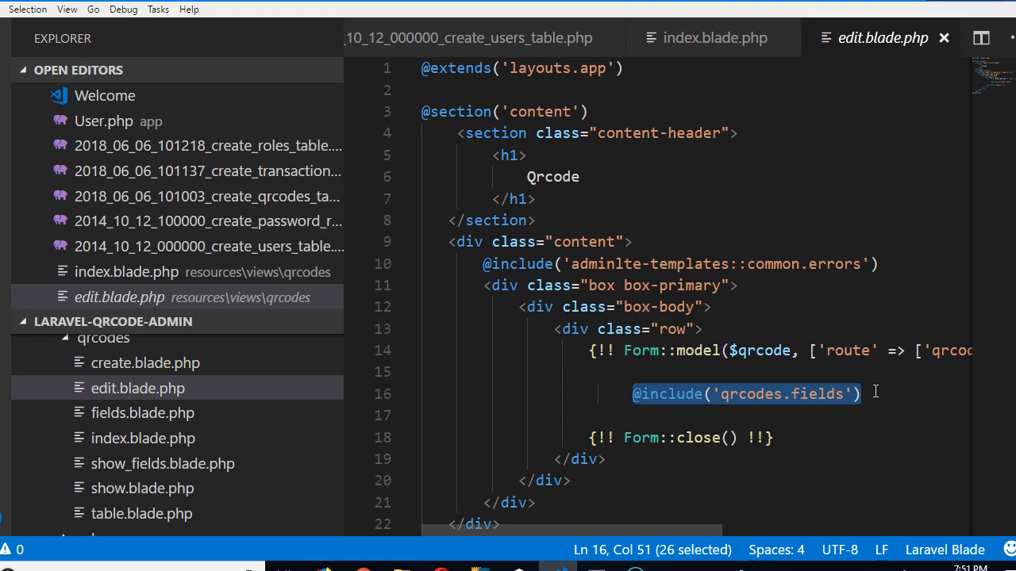
# - Scroll the Explorer to list the roles, transactions and users view folders
pyautogui.scroll(-3)
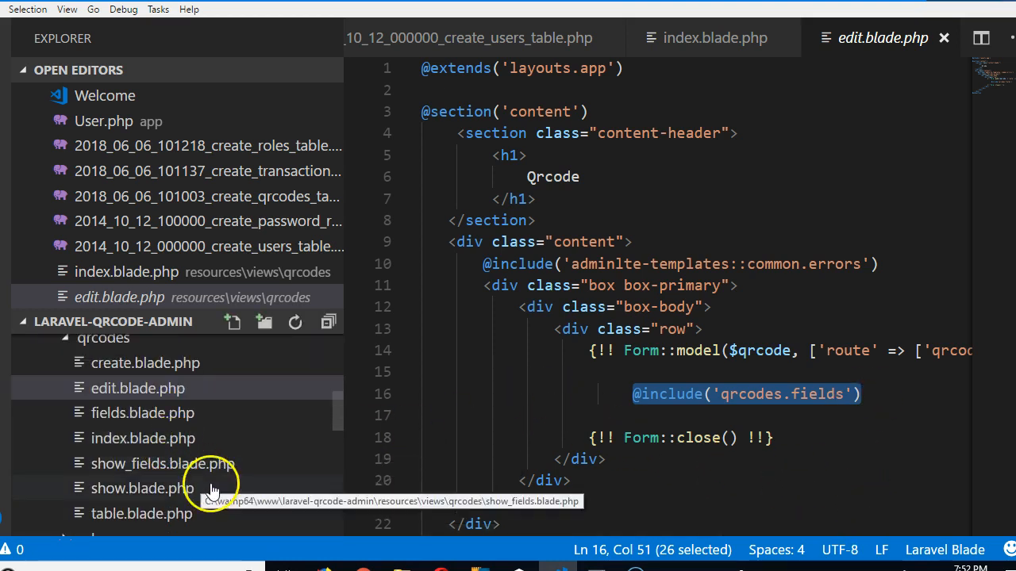
pyautogui.scroll(-3)
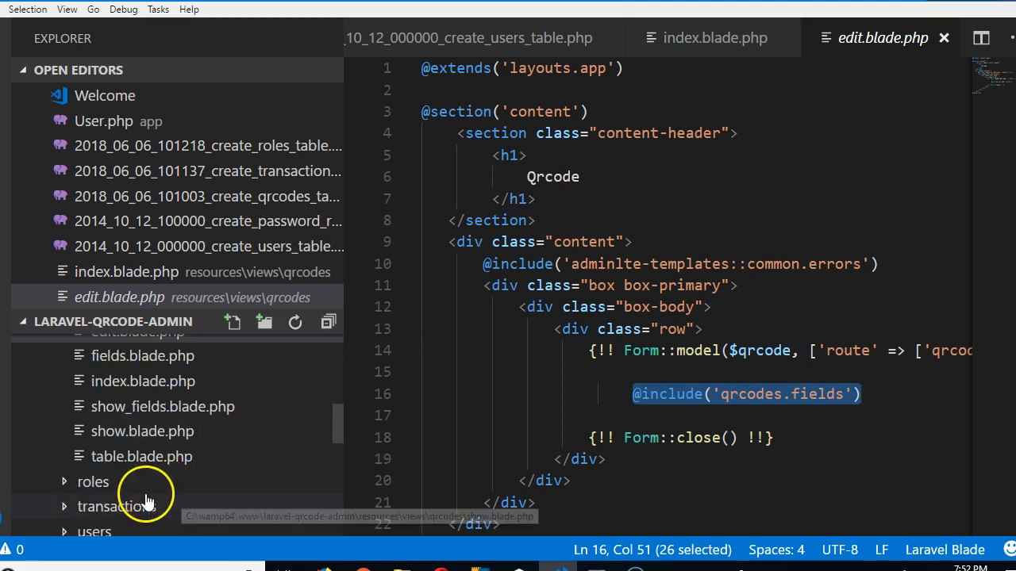